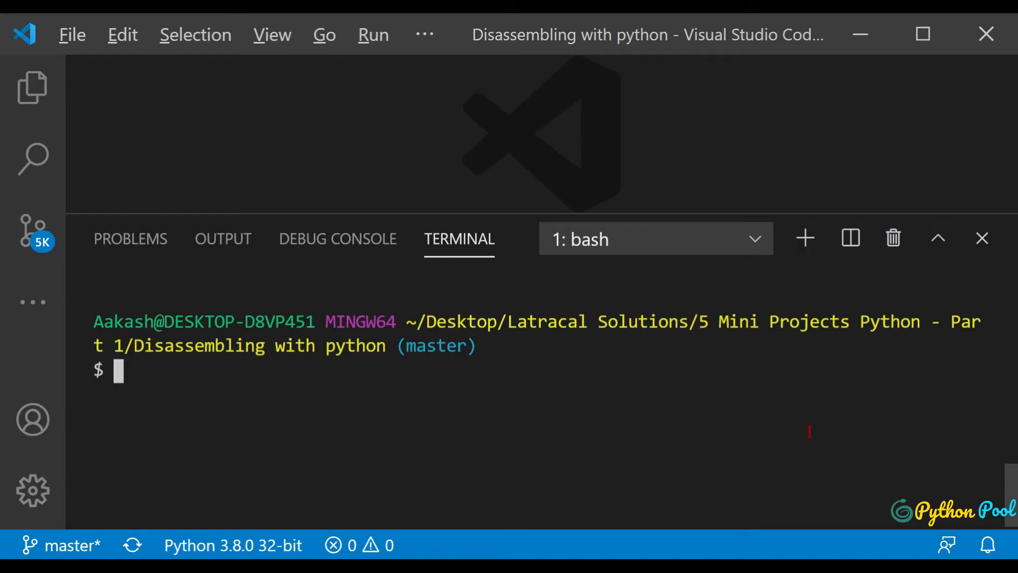
# Step: Run 'python program.py' in the bash terminal and review the printed bytecode disassembly
pyautogui.write('p')
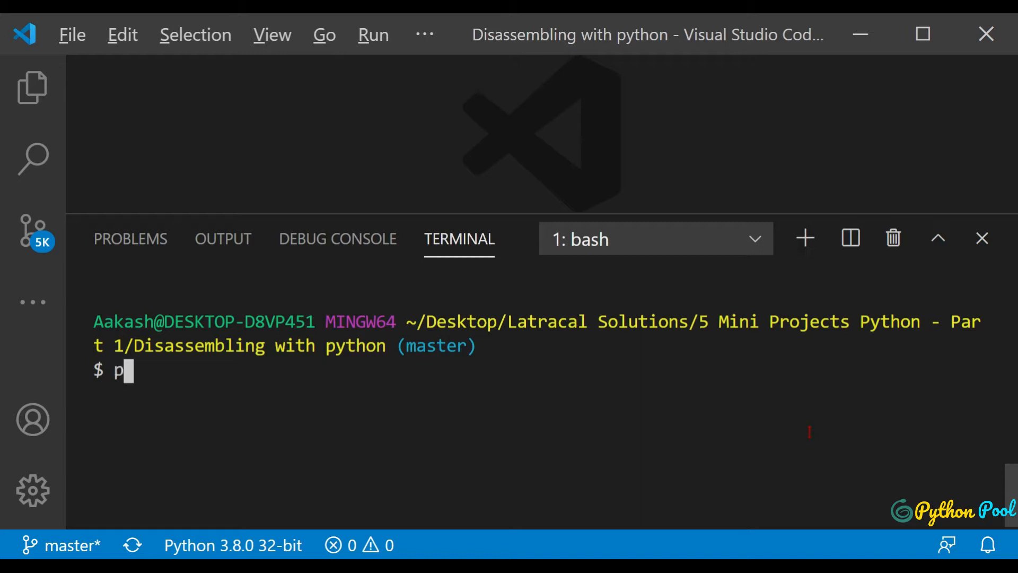
pyautogui.write('ython program.py')
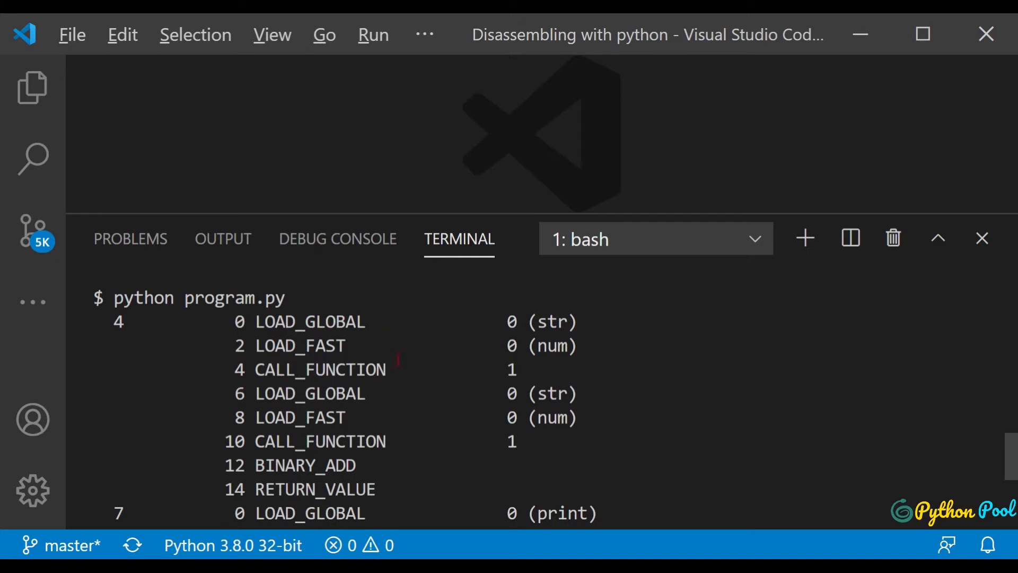
pyautogui.scroll(-3)
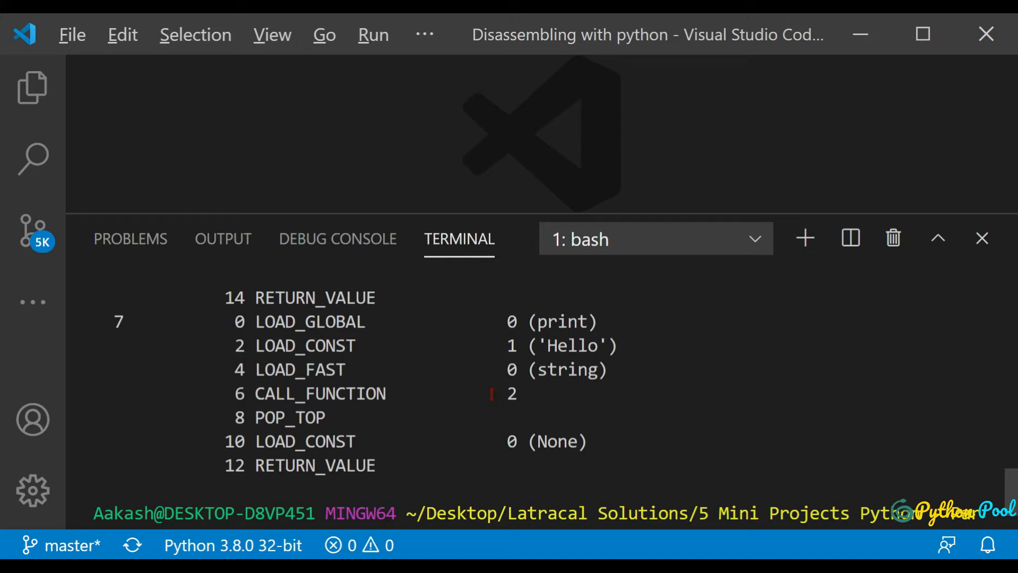
pyautogui.write('code test')
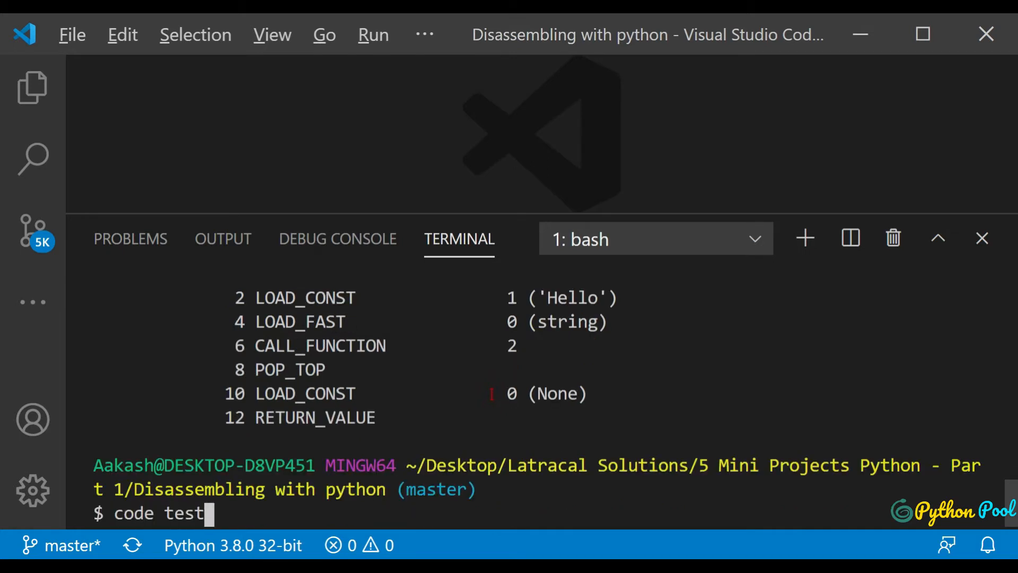
# Step: Create test.py from the terminal with 'code test.py' and add 'import dis' at the top
pyautogui.write('.py')
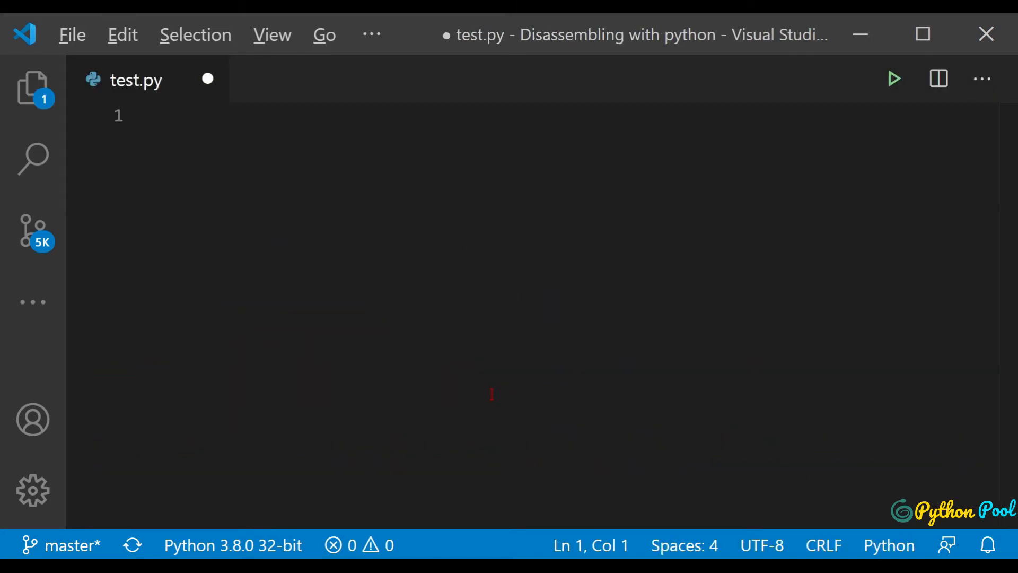
pyautogui.write('im')
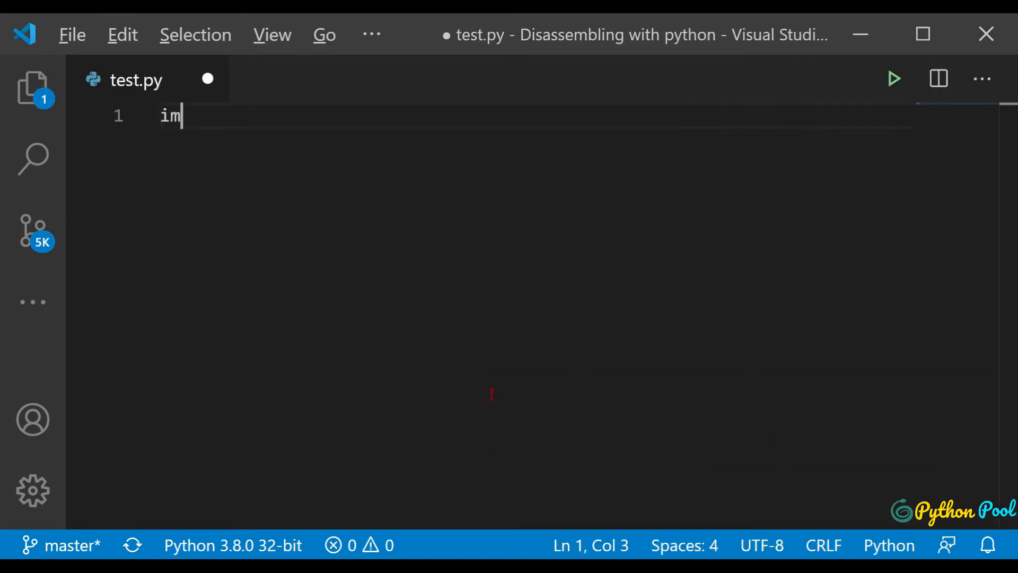
pyautogui.write('port dis')
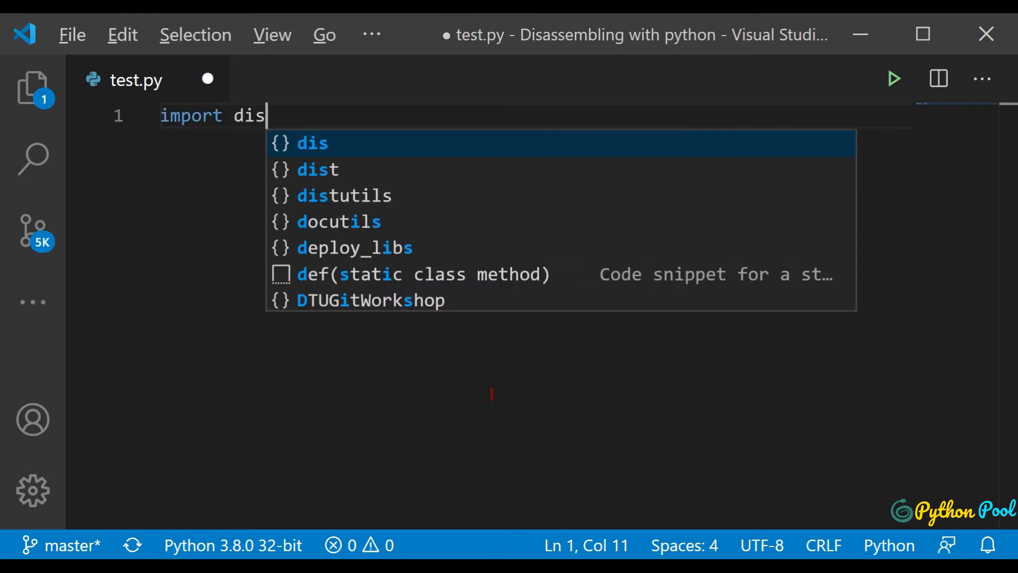
pyautogui.press('Enter')
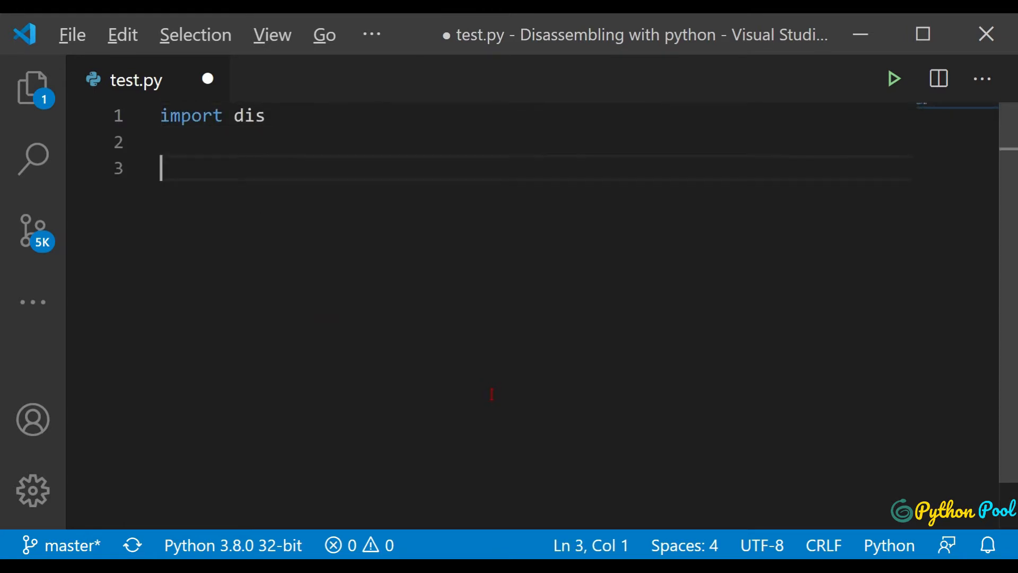
pyautogui.write('new')
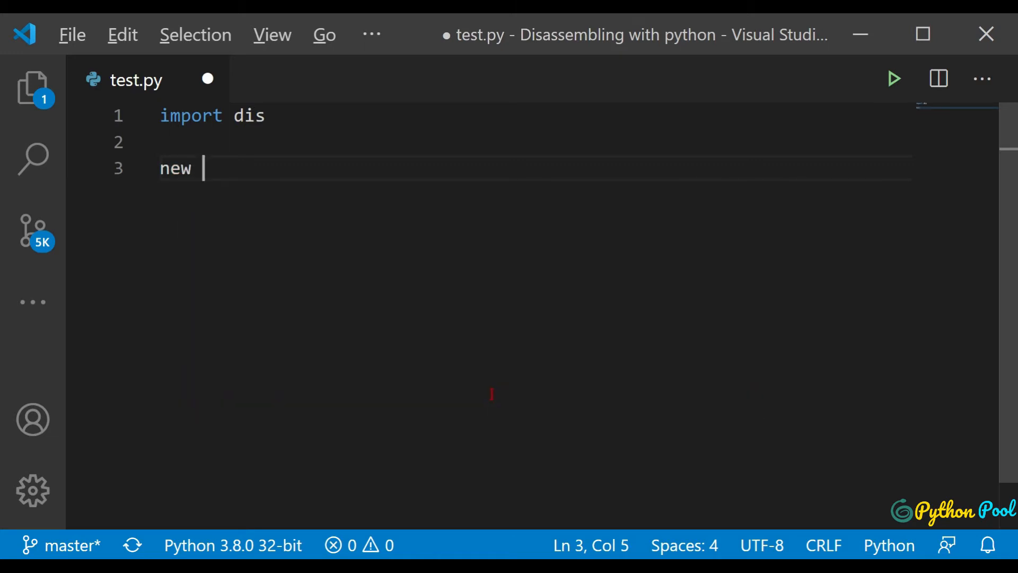
# Step: Define test(num) returning (str(num)+str(num)) and save the file
pyautogui.write('def')
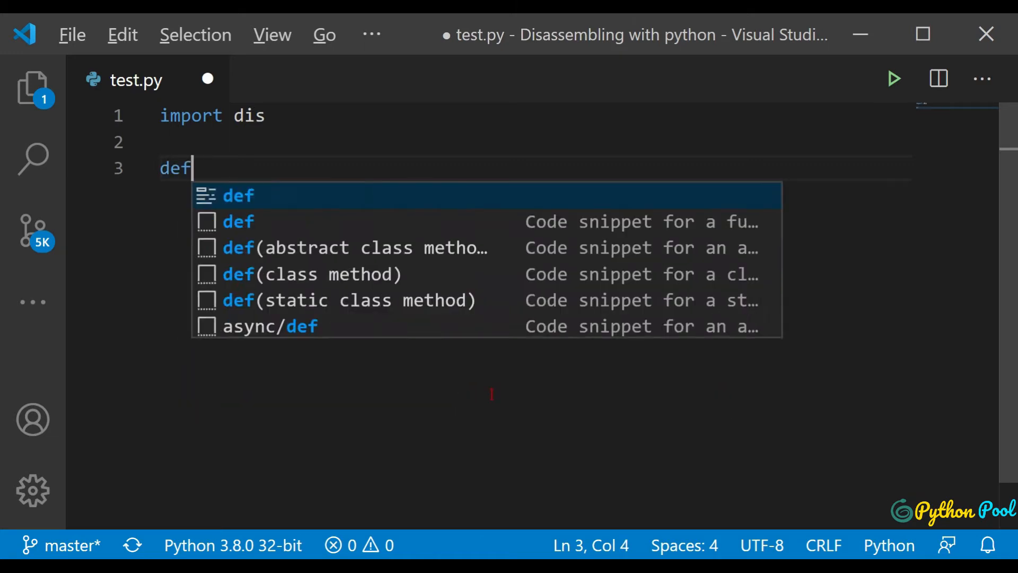
pyautogui.write('test()')
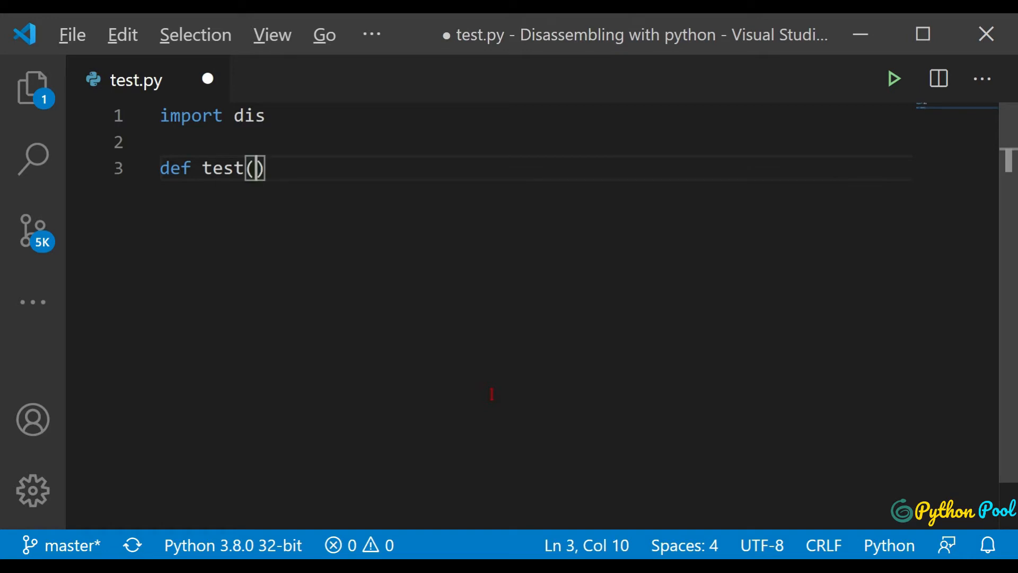
pyautogui.write('num')
pyautogui.write('reut')
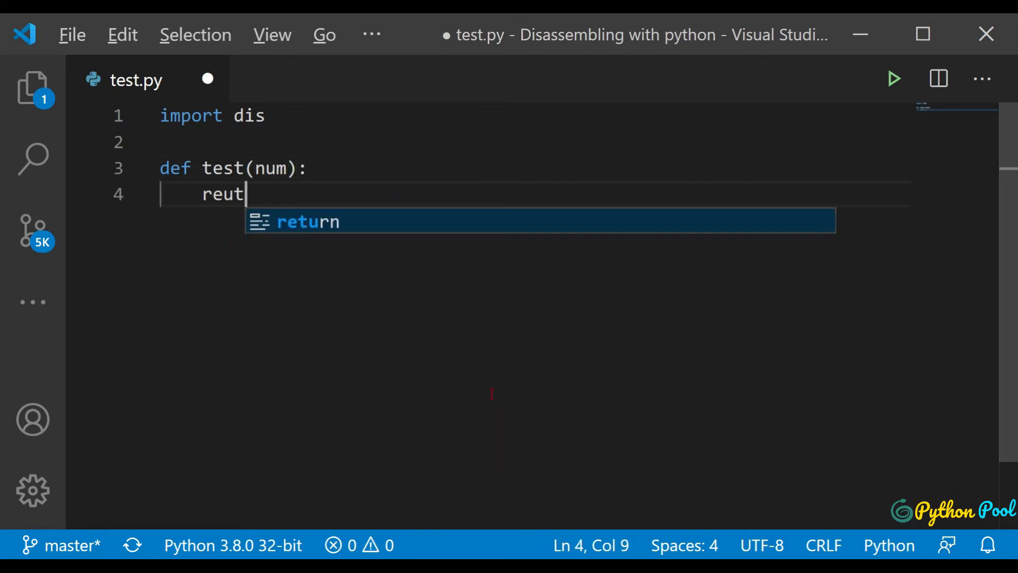
pyautogui.press('Tab')
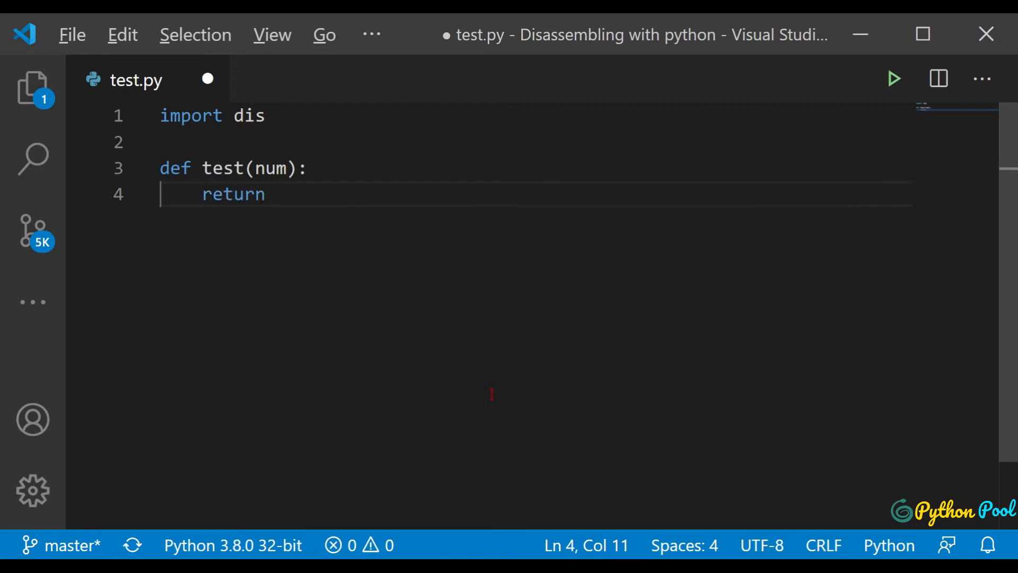
pyautogui.write('(str()')
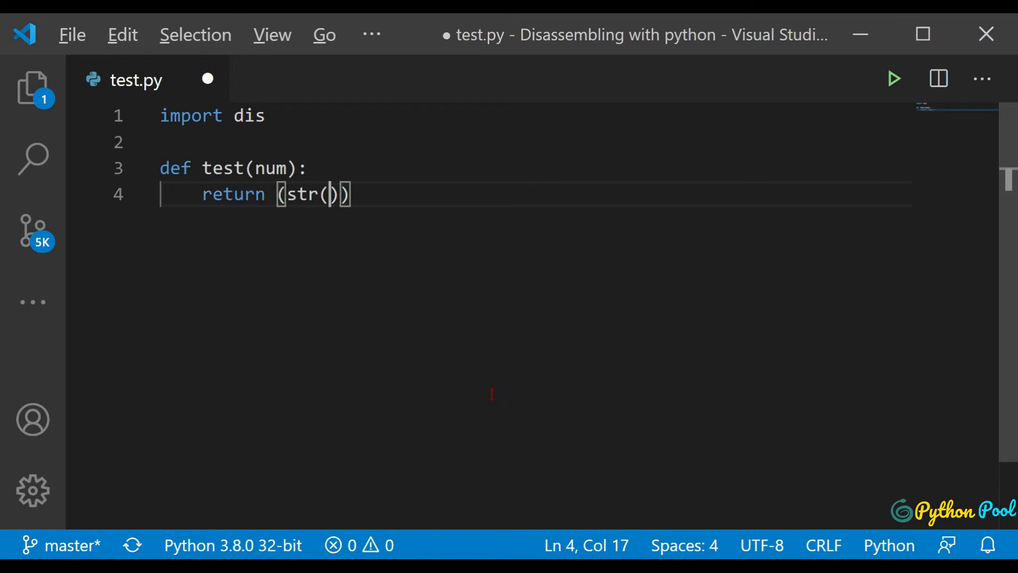
pyautogui.write('num+')
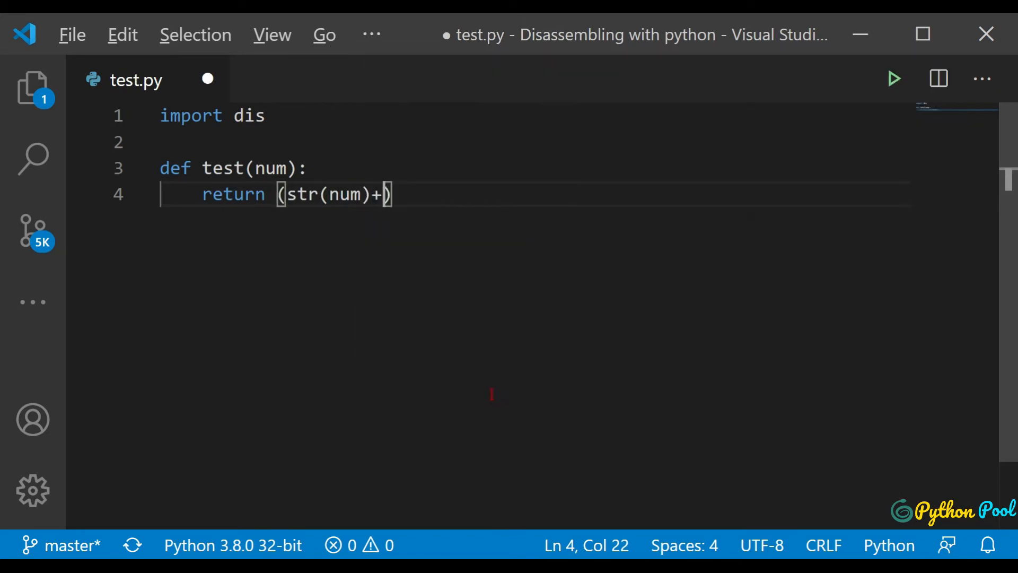
pyautogui.write('str(n')
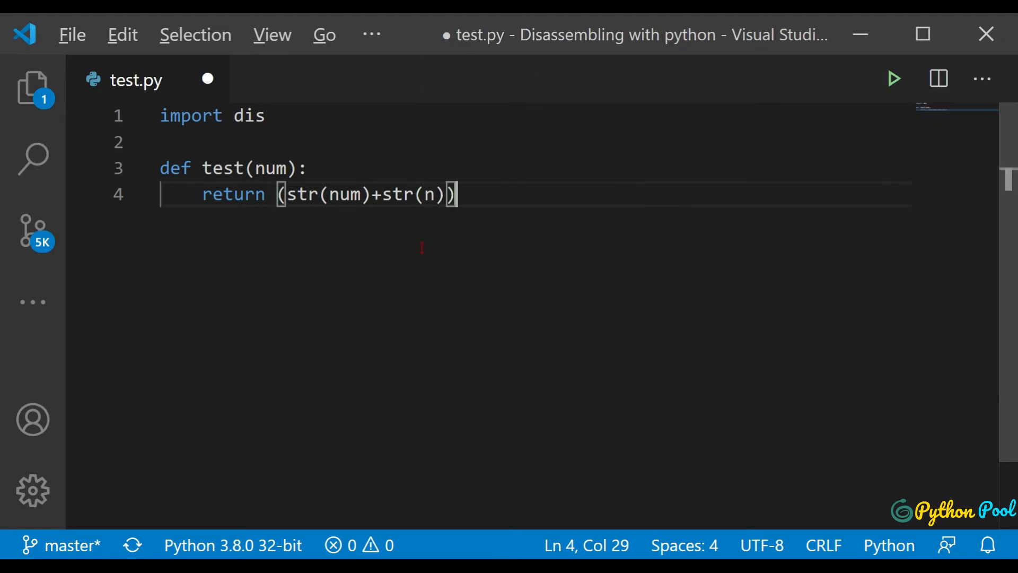
pyautogui.write('um')
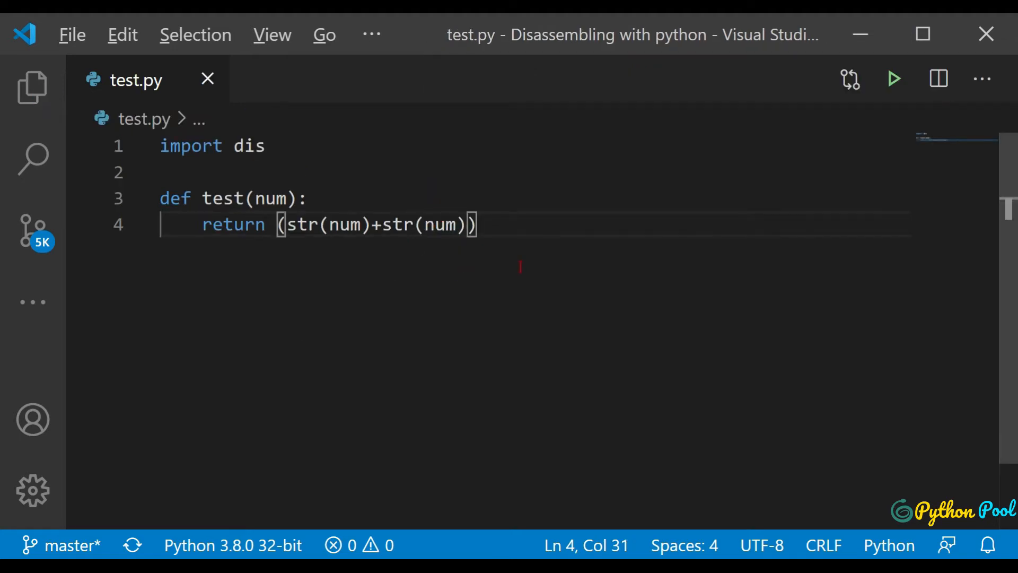
# Step: Define newfunc(string) that prints "Hello" followed by string, below test
pyautogui.write('def')
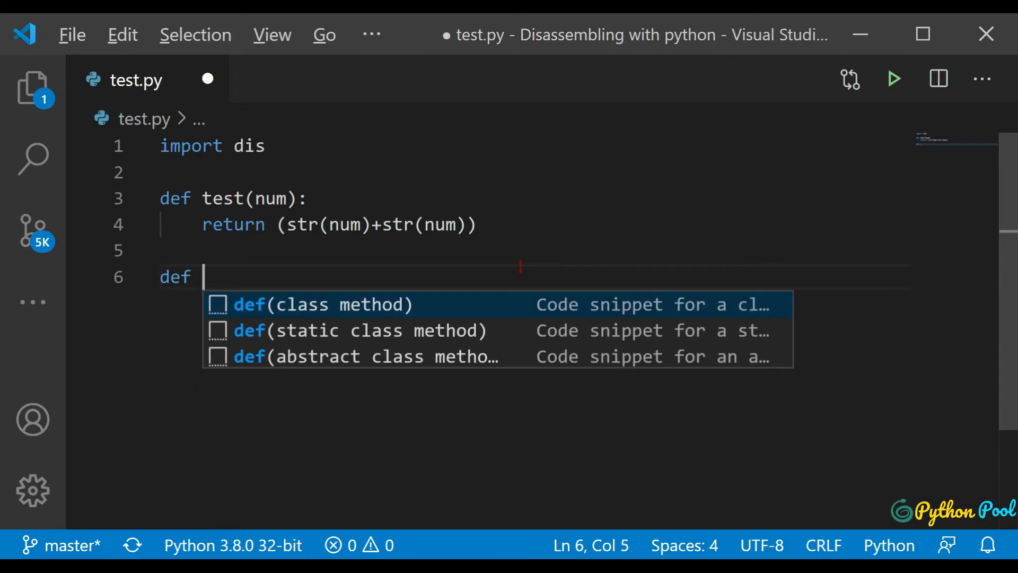
pyautogui.write('newfunc')
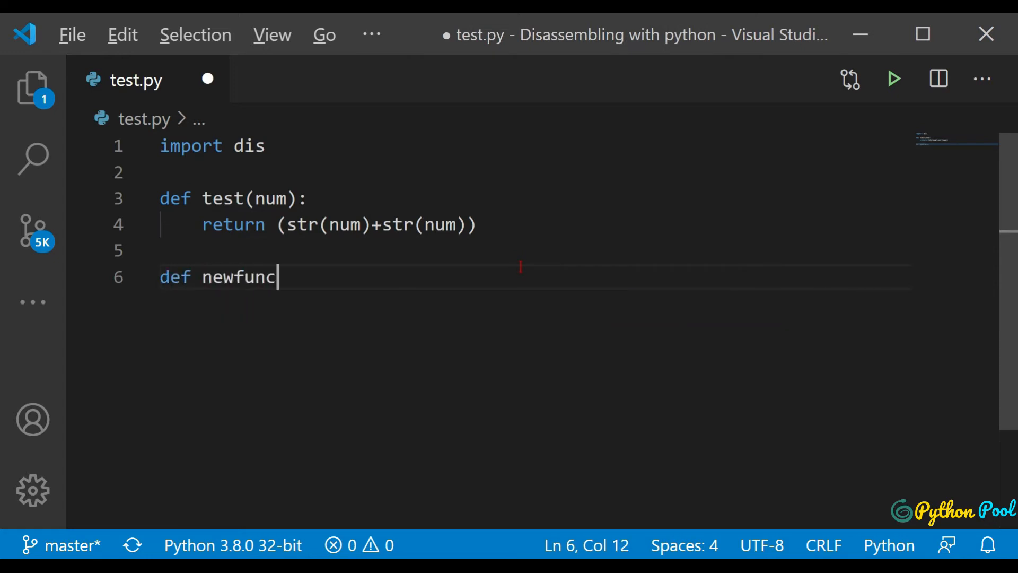
pyautogui.write('(strin')
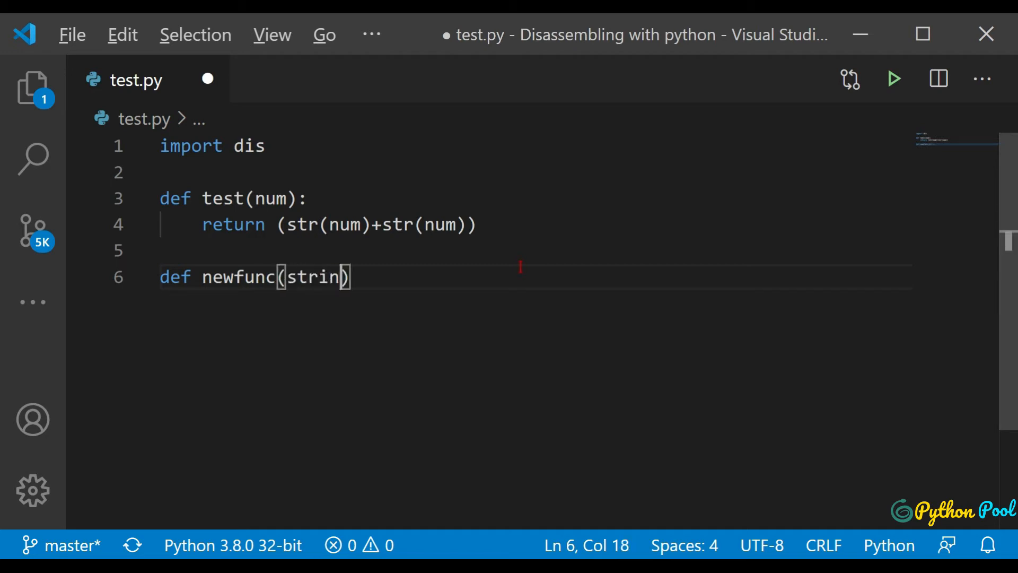
pyautogui.write('g')
pyautogui.write('print(')
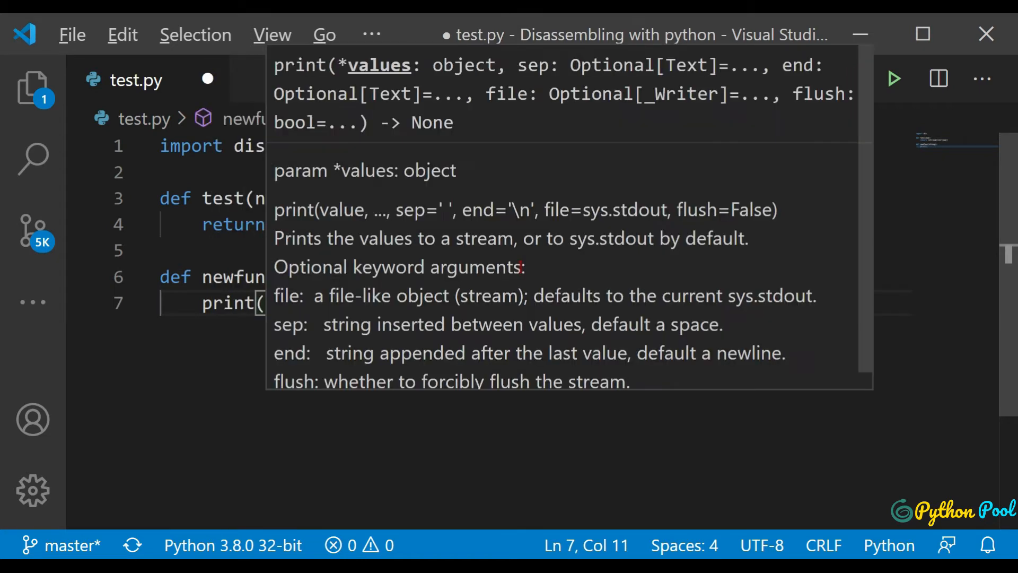
pyautogui.write('Hek')
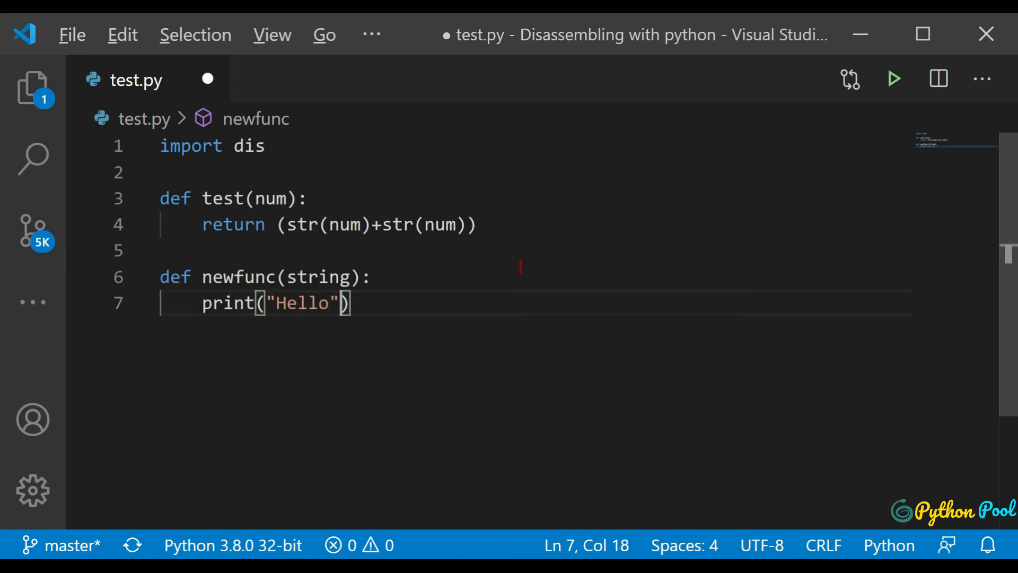
pyautogui.write(', string')
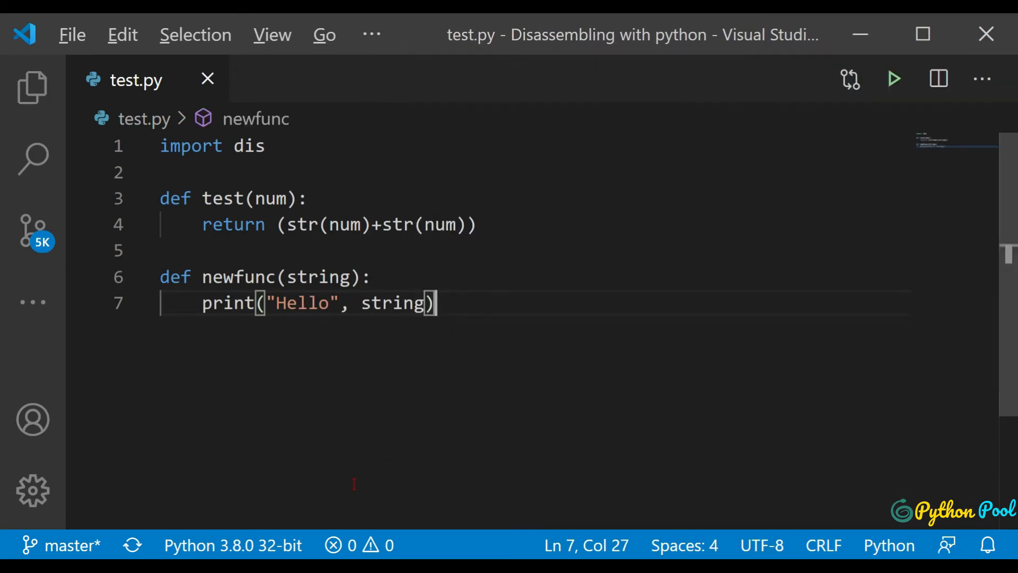
pyautogui.press('enter')
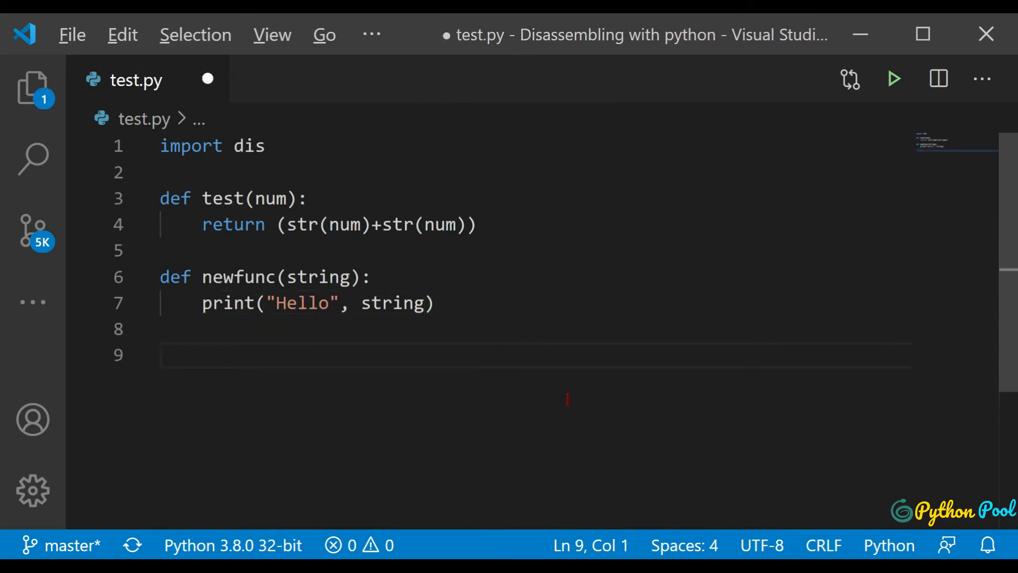
# Step: Call dis.dis(test) at the end of test.py and start a second dis.dis call for newfunc
pyautogui.write('dis.dis(test')
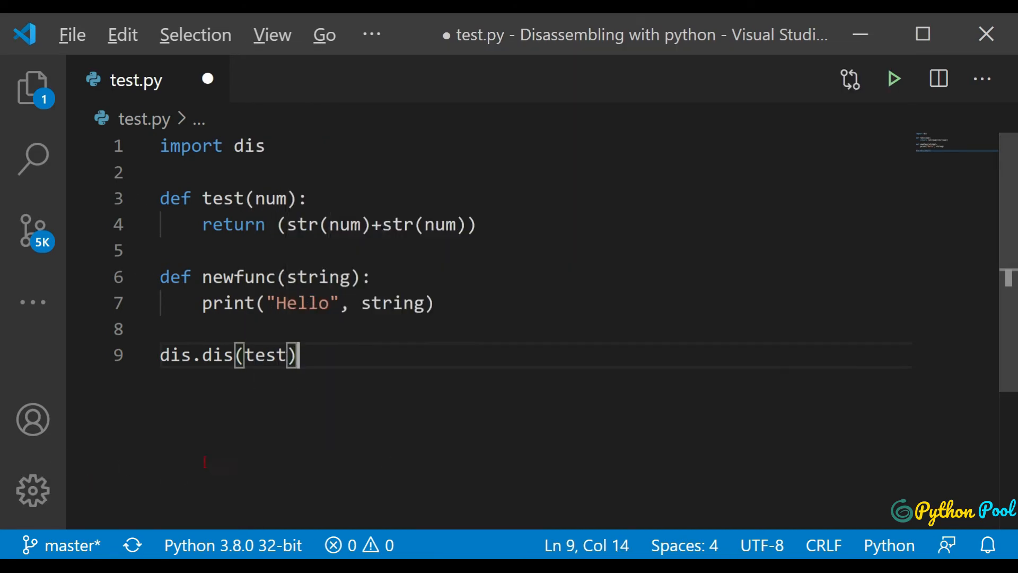
pyautogui.write('dis')
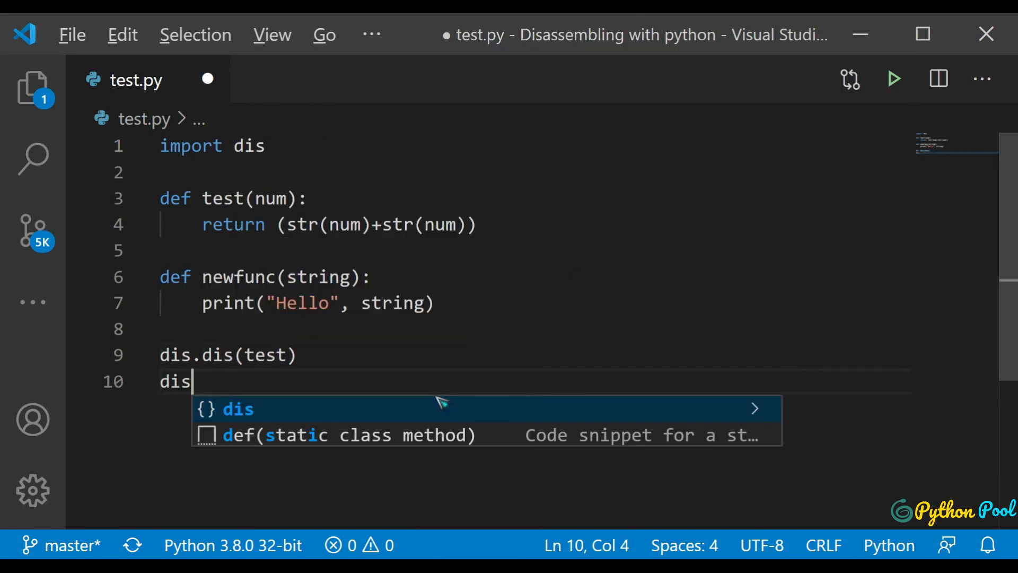
pyautogui.write('.di')
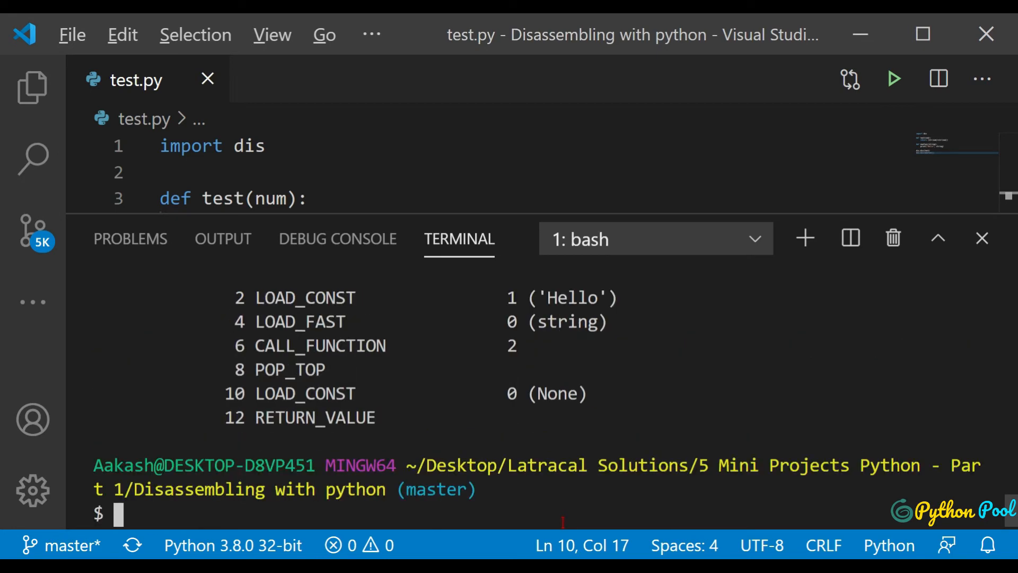
# Step: Run 'python test.py' and scroll the terminal to compare test's BINARY_ADD bytecode with newfunc's
pyautogui.scroll(-3)
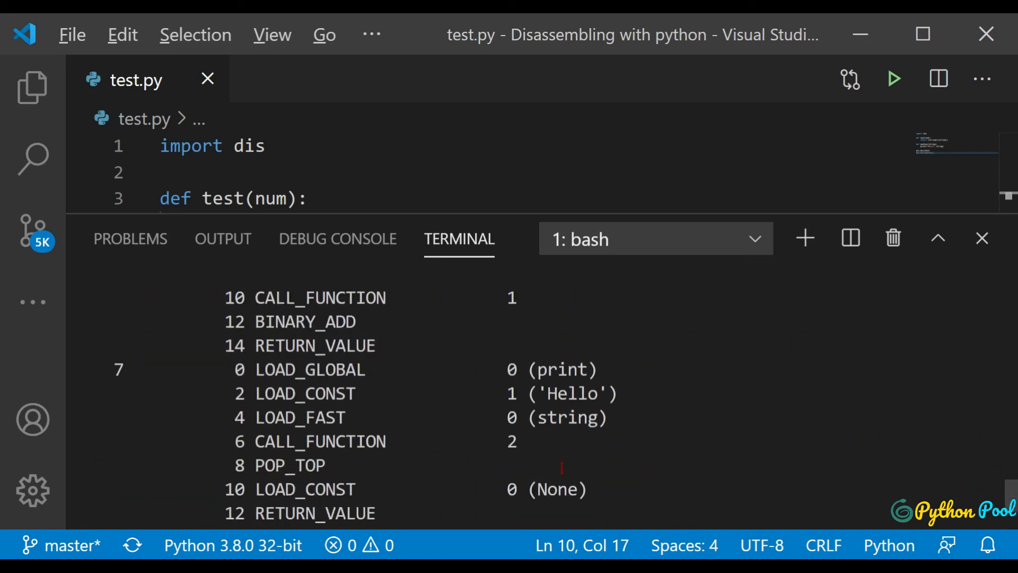
pyautogui.scroll(-3)
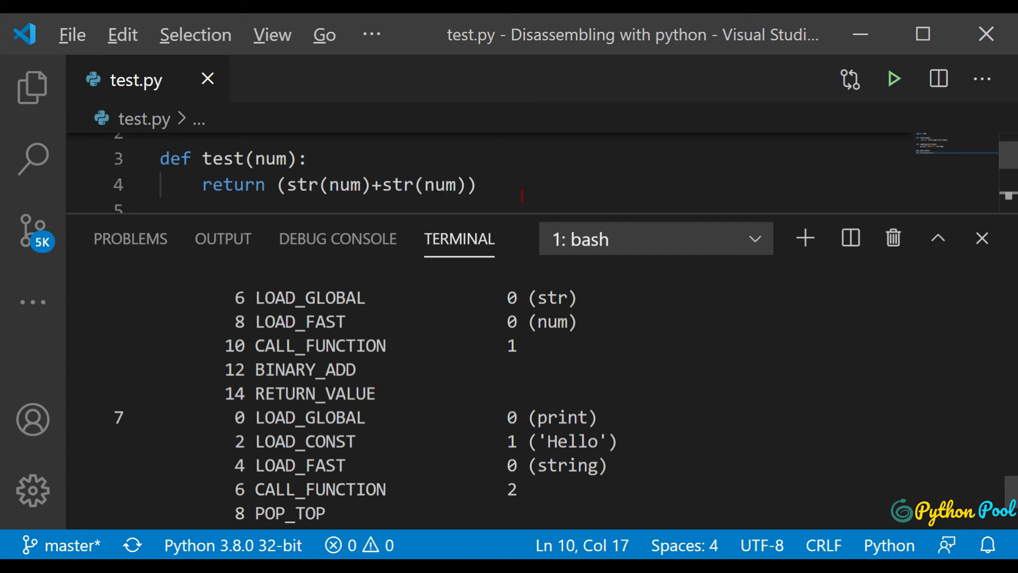
pyautogui.scroll(-3)
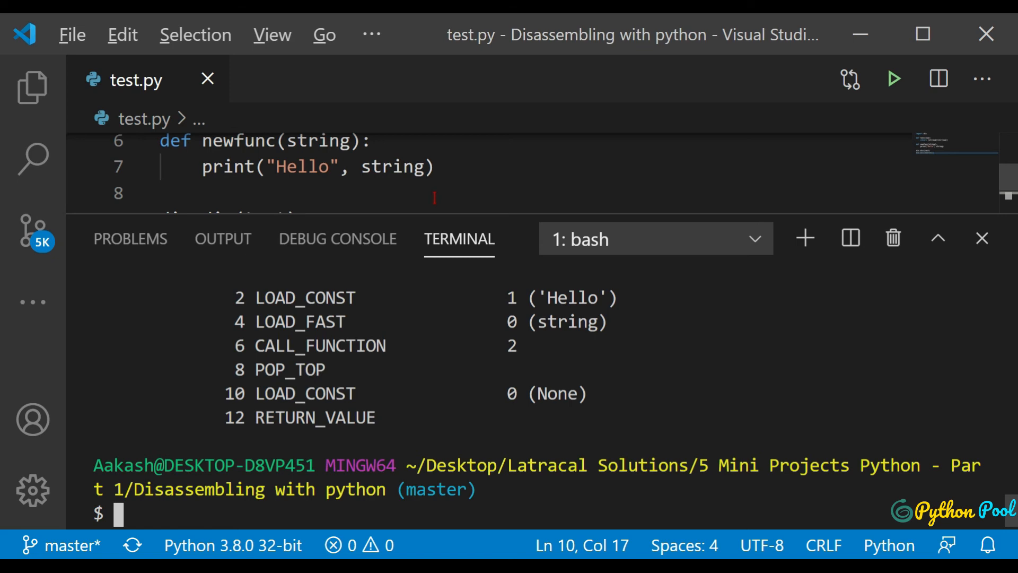
pyautogui.scroll(-3)
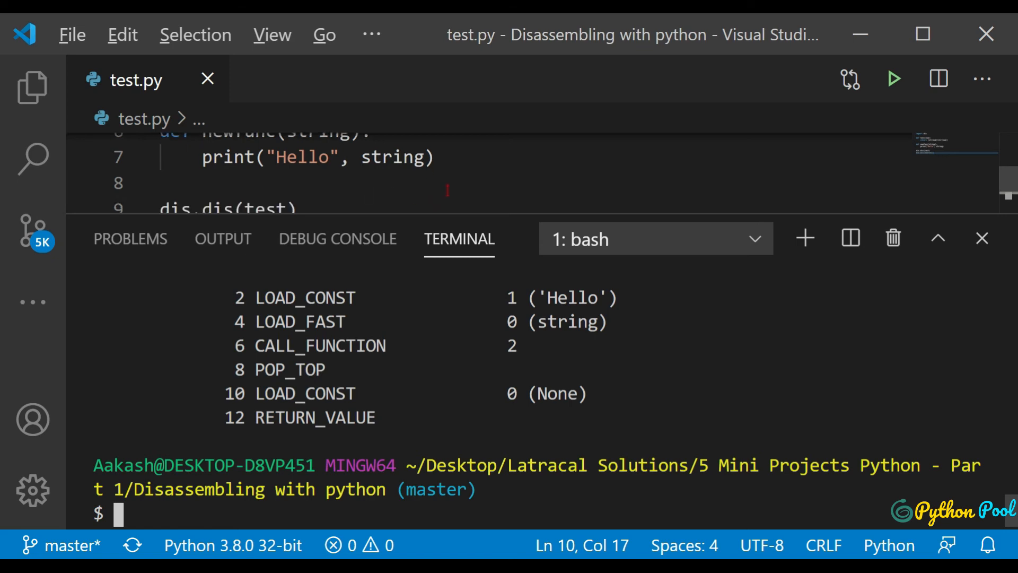